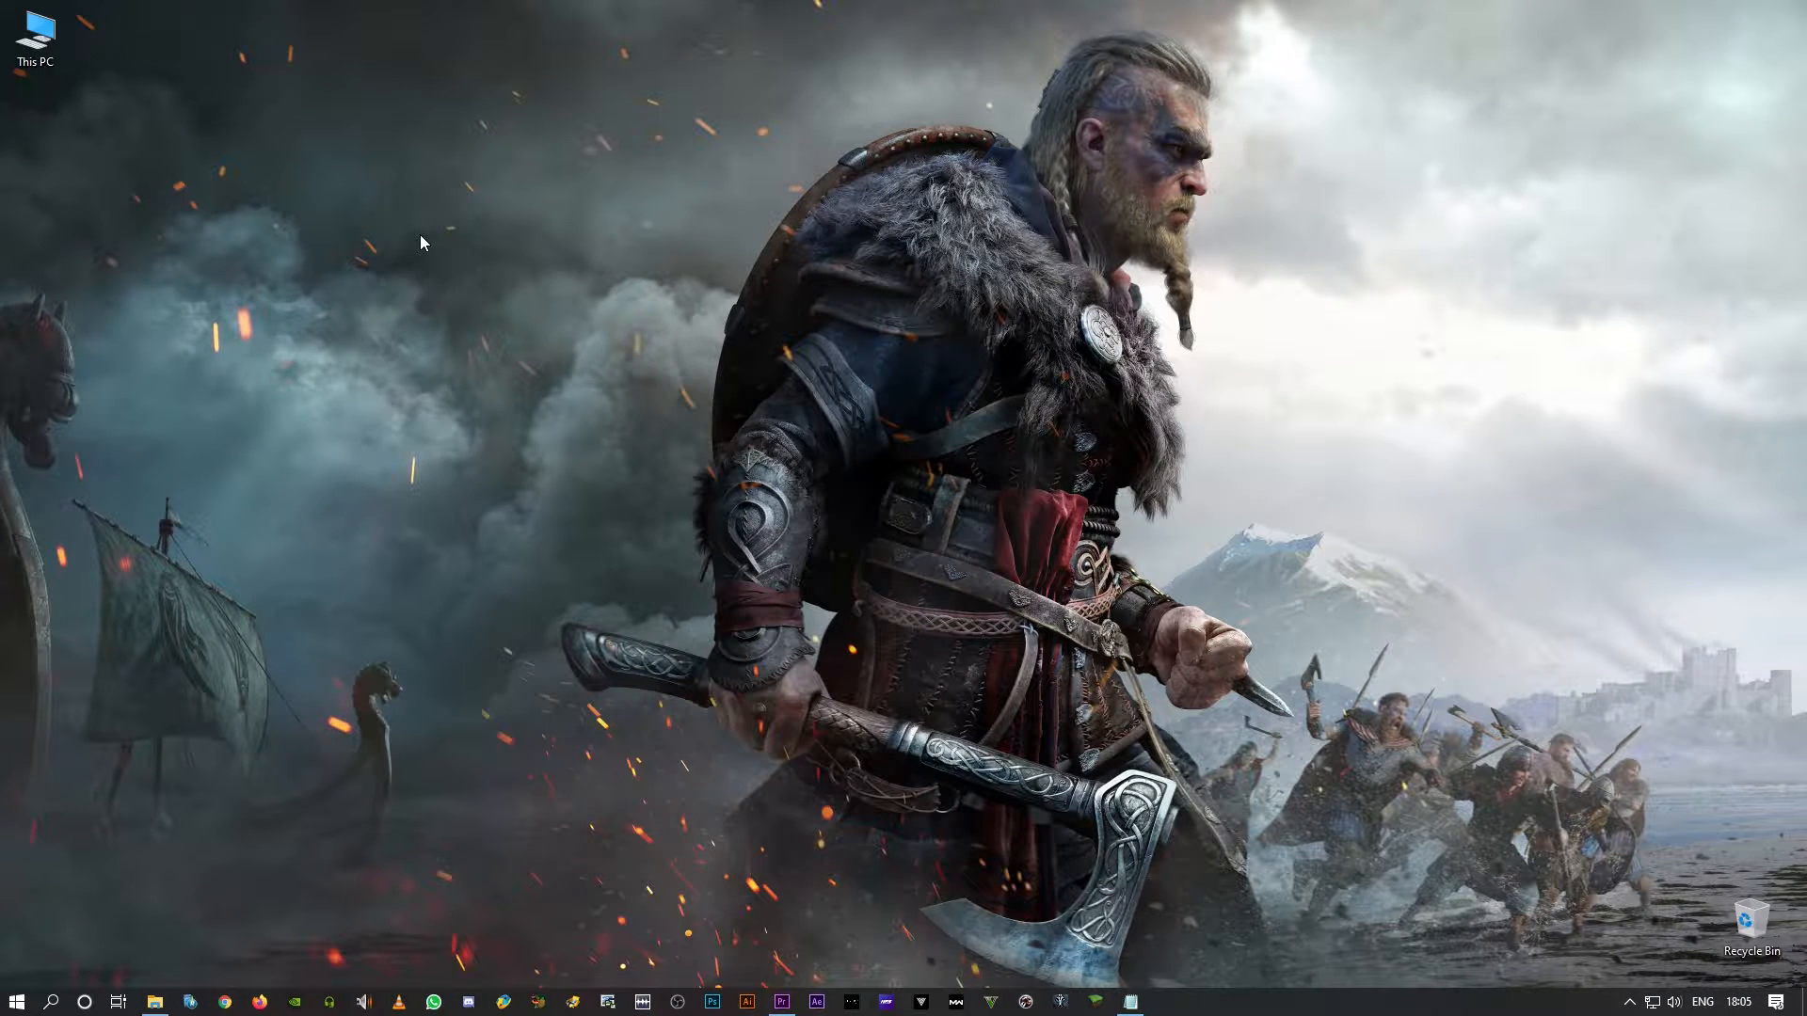
View the login-error note, then launch Command Prompt as administrator and approve the UAC prompt.
left_click(1129, 1000)
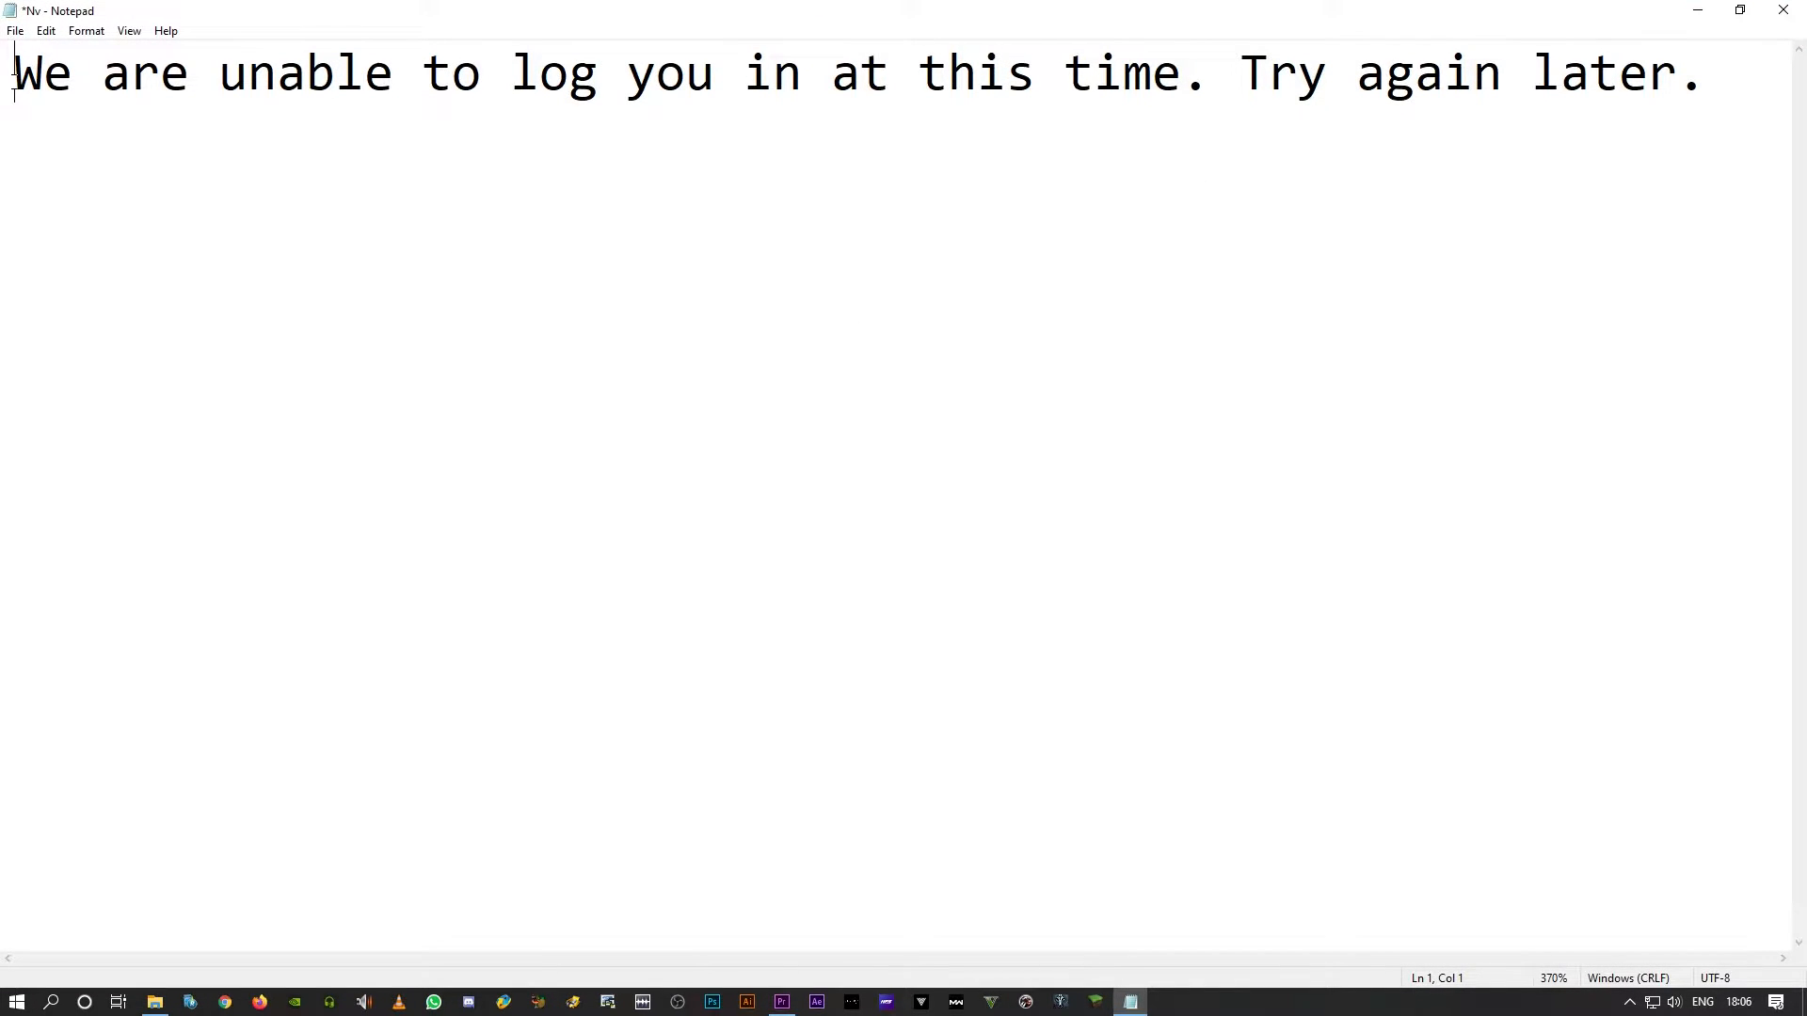
left_click_drag(14, 73, 1063, 73)
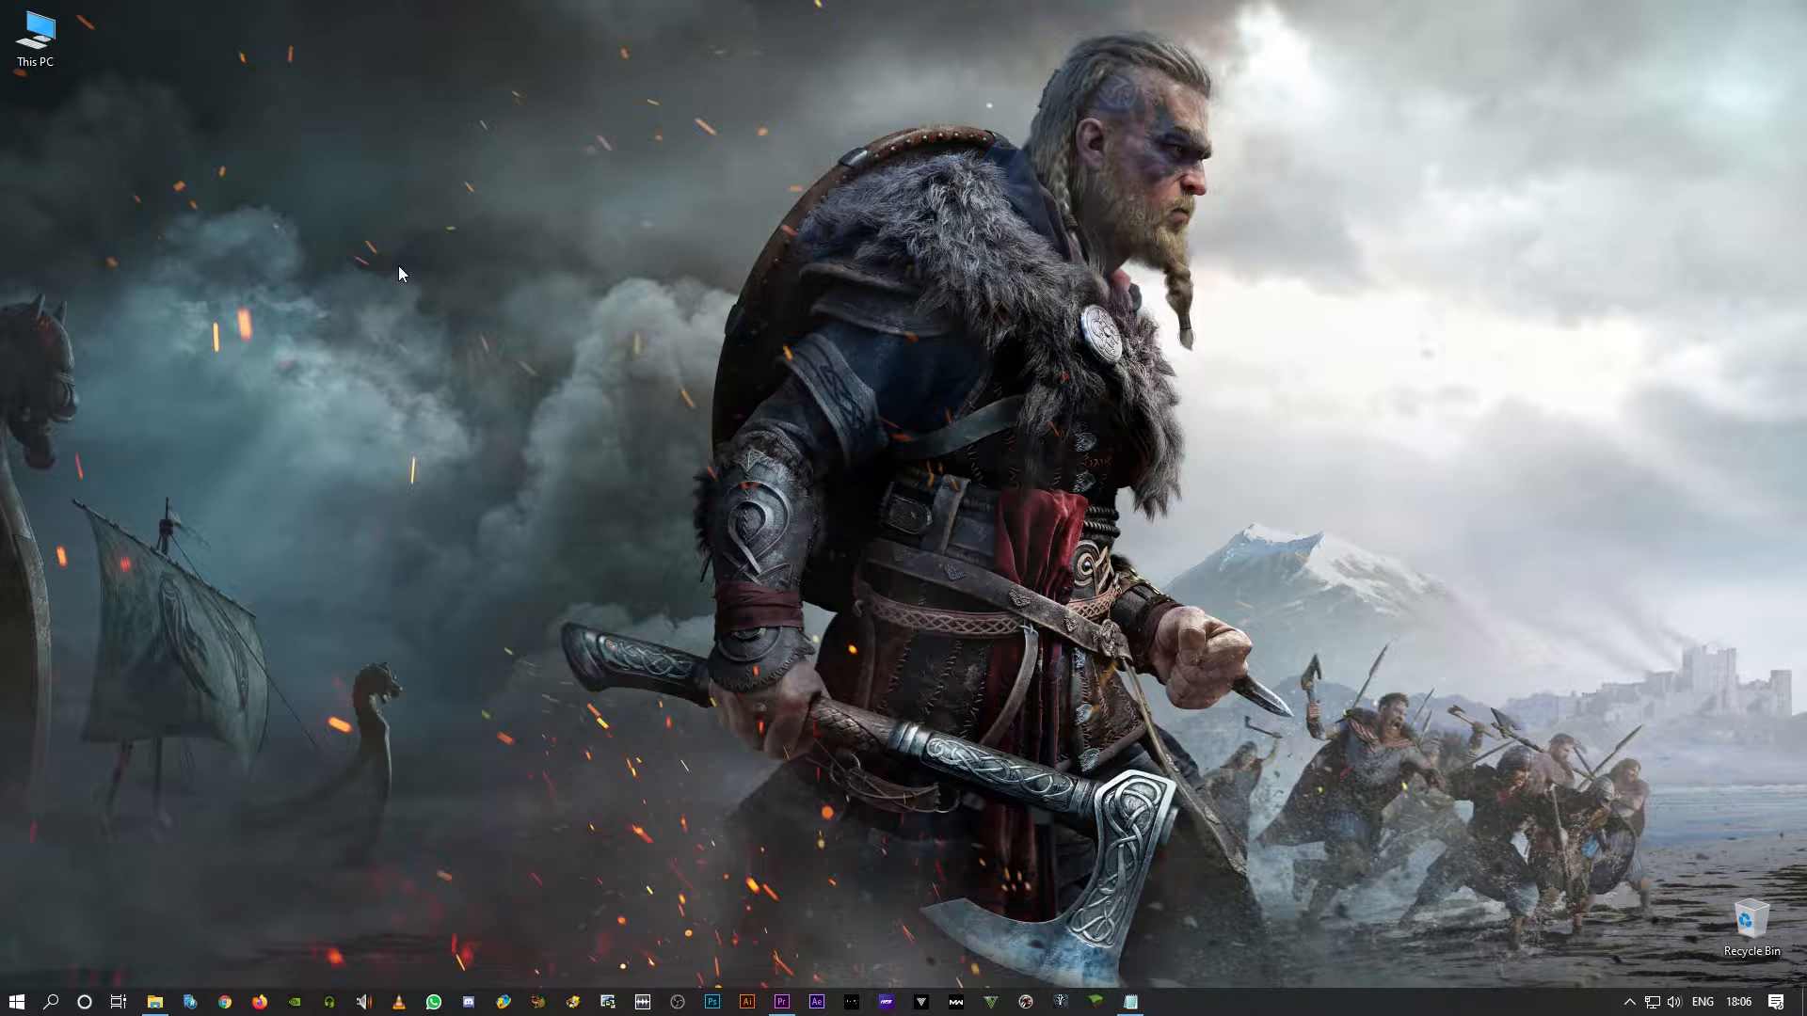
left_click(16, 1001)
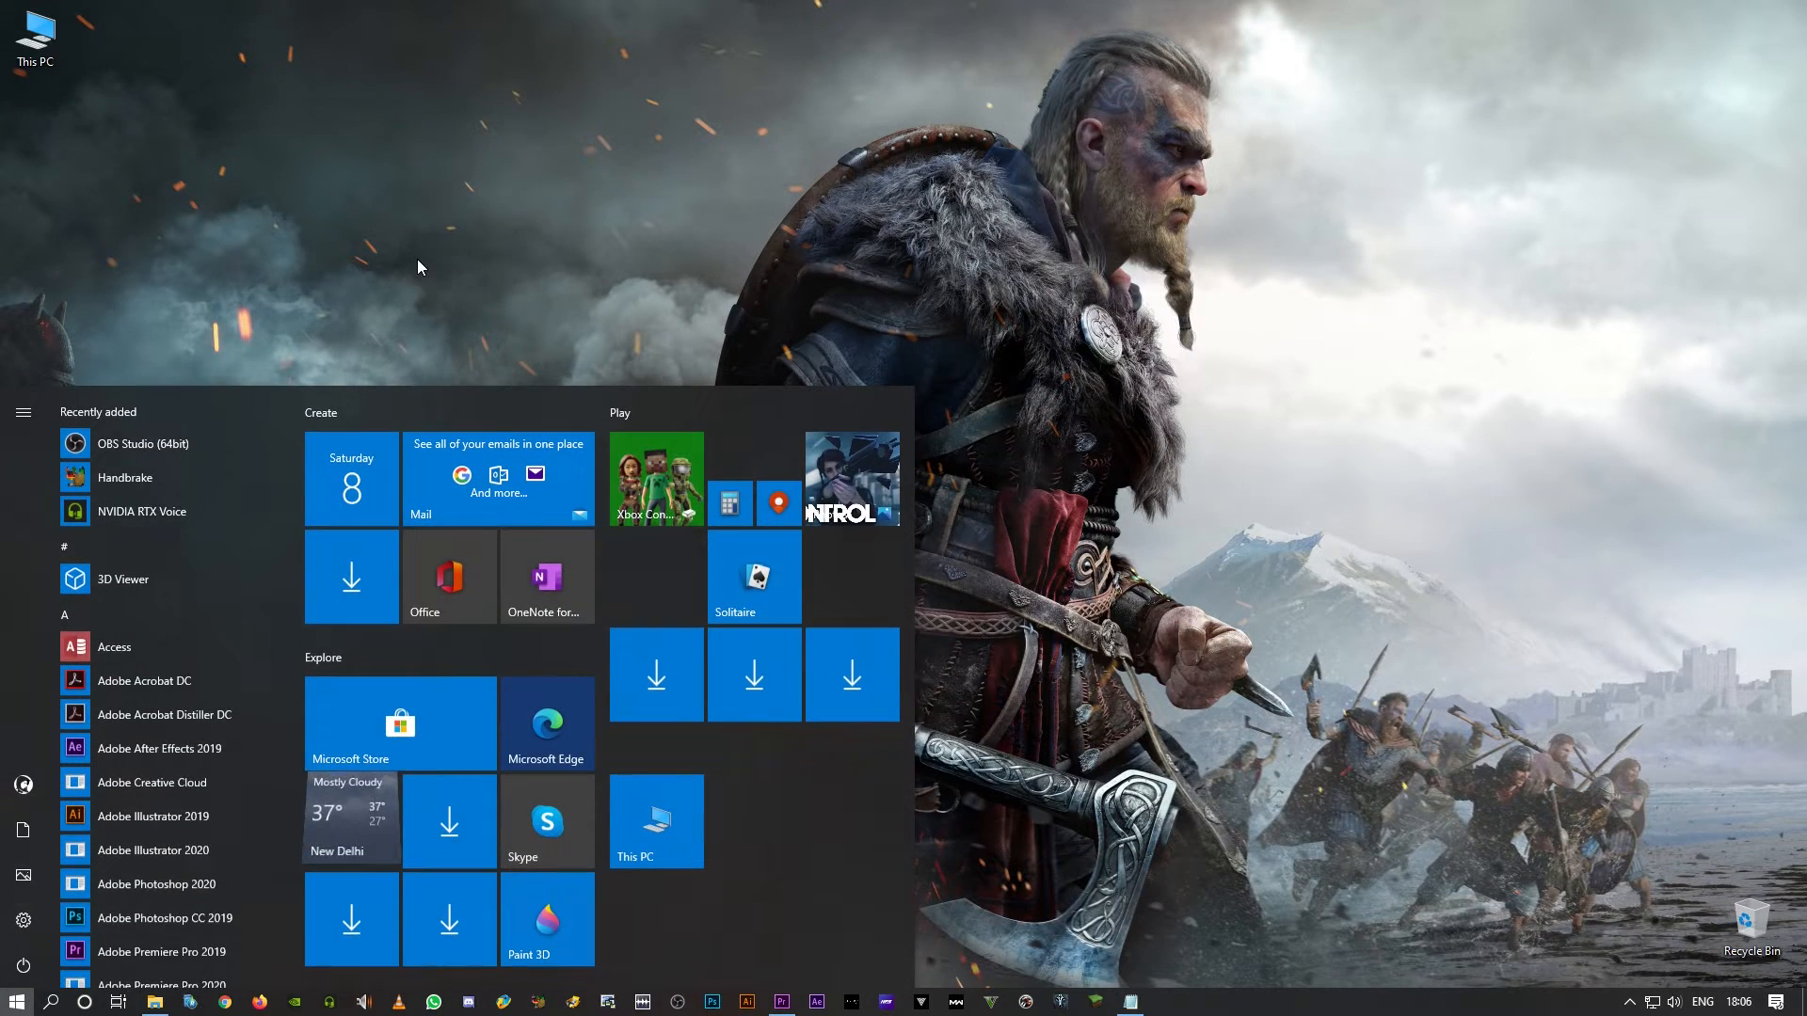
type("cmd")
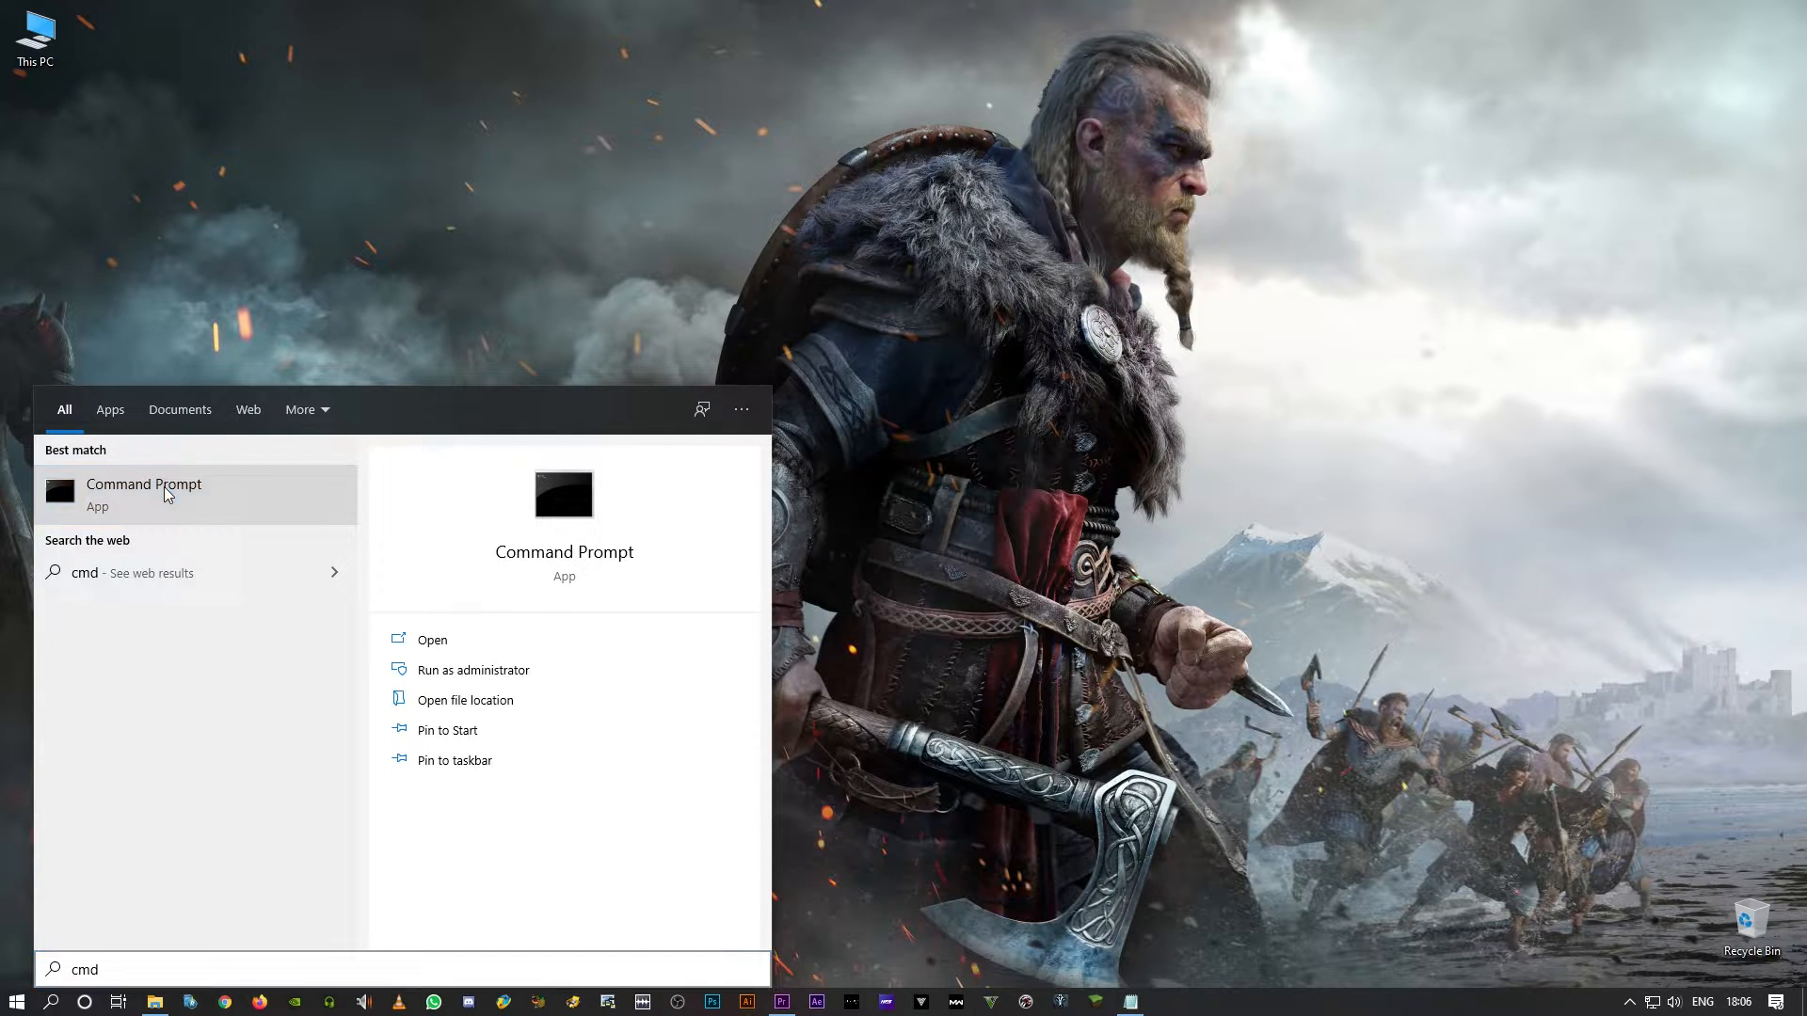
left_click(472, 669)
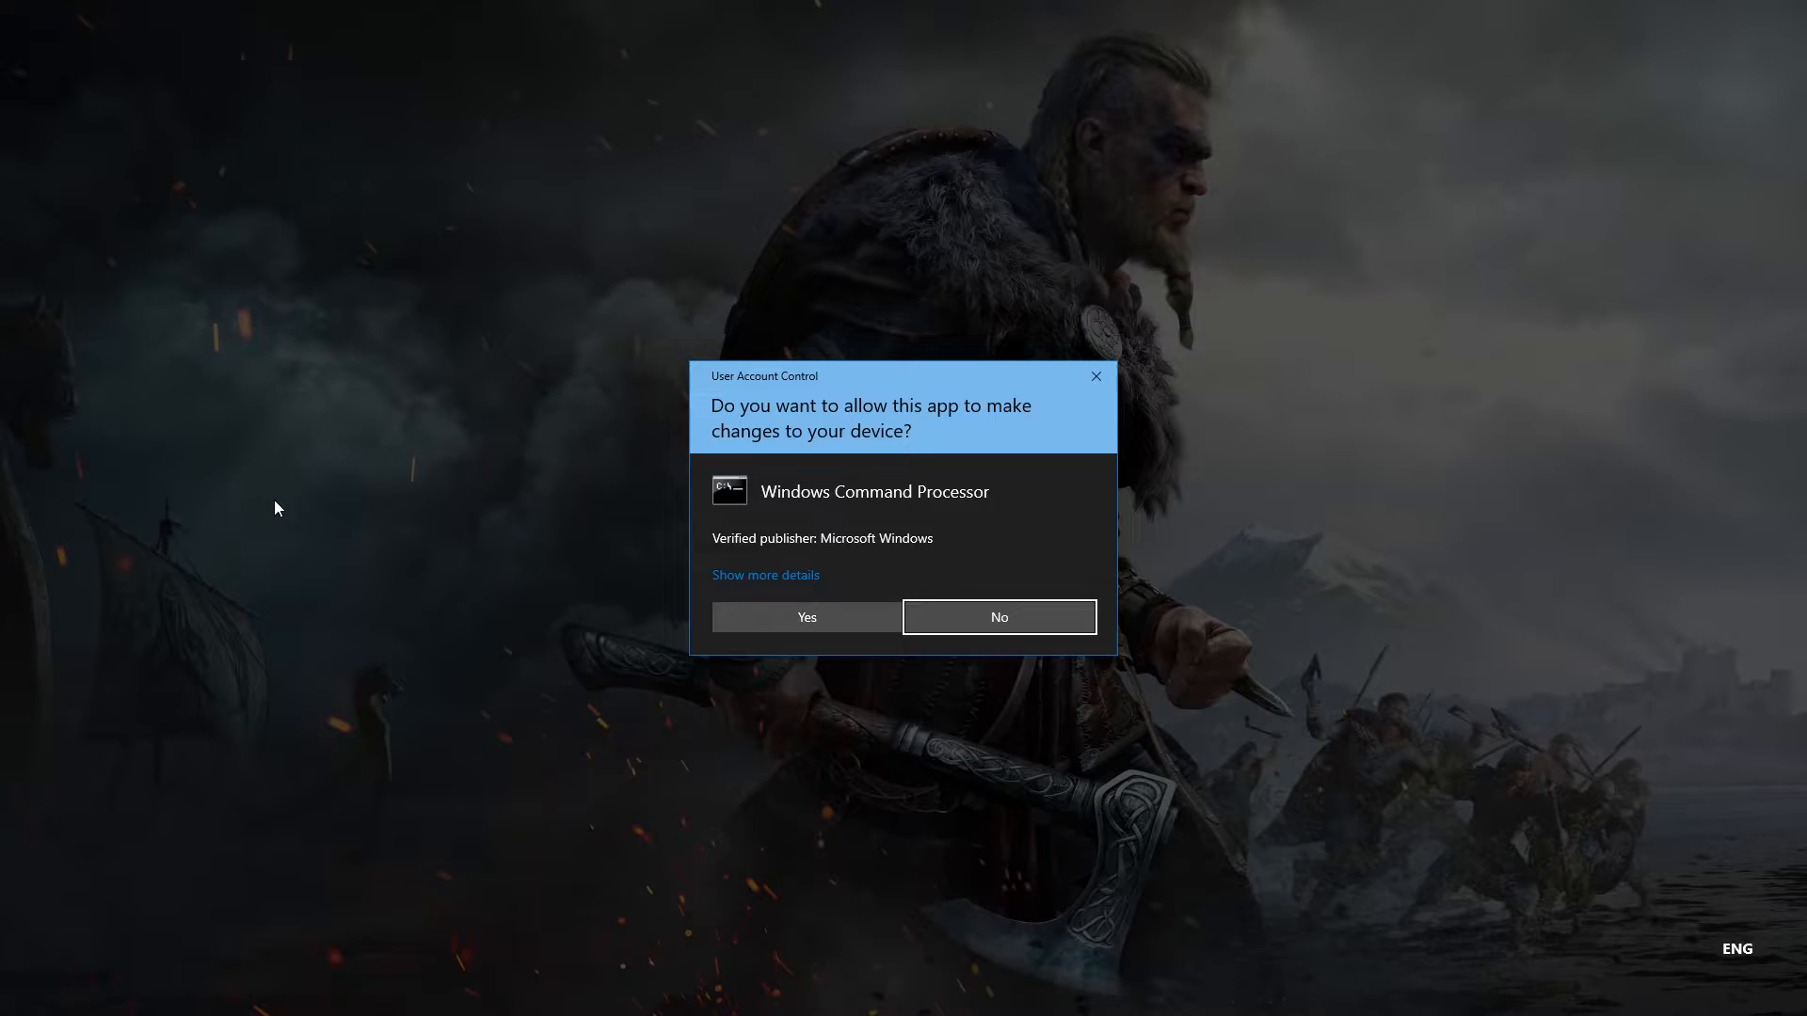
left_click(805, 616)
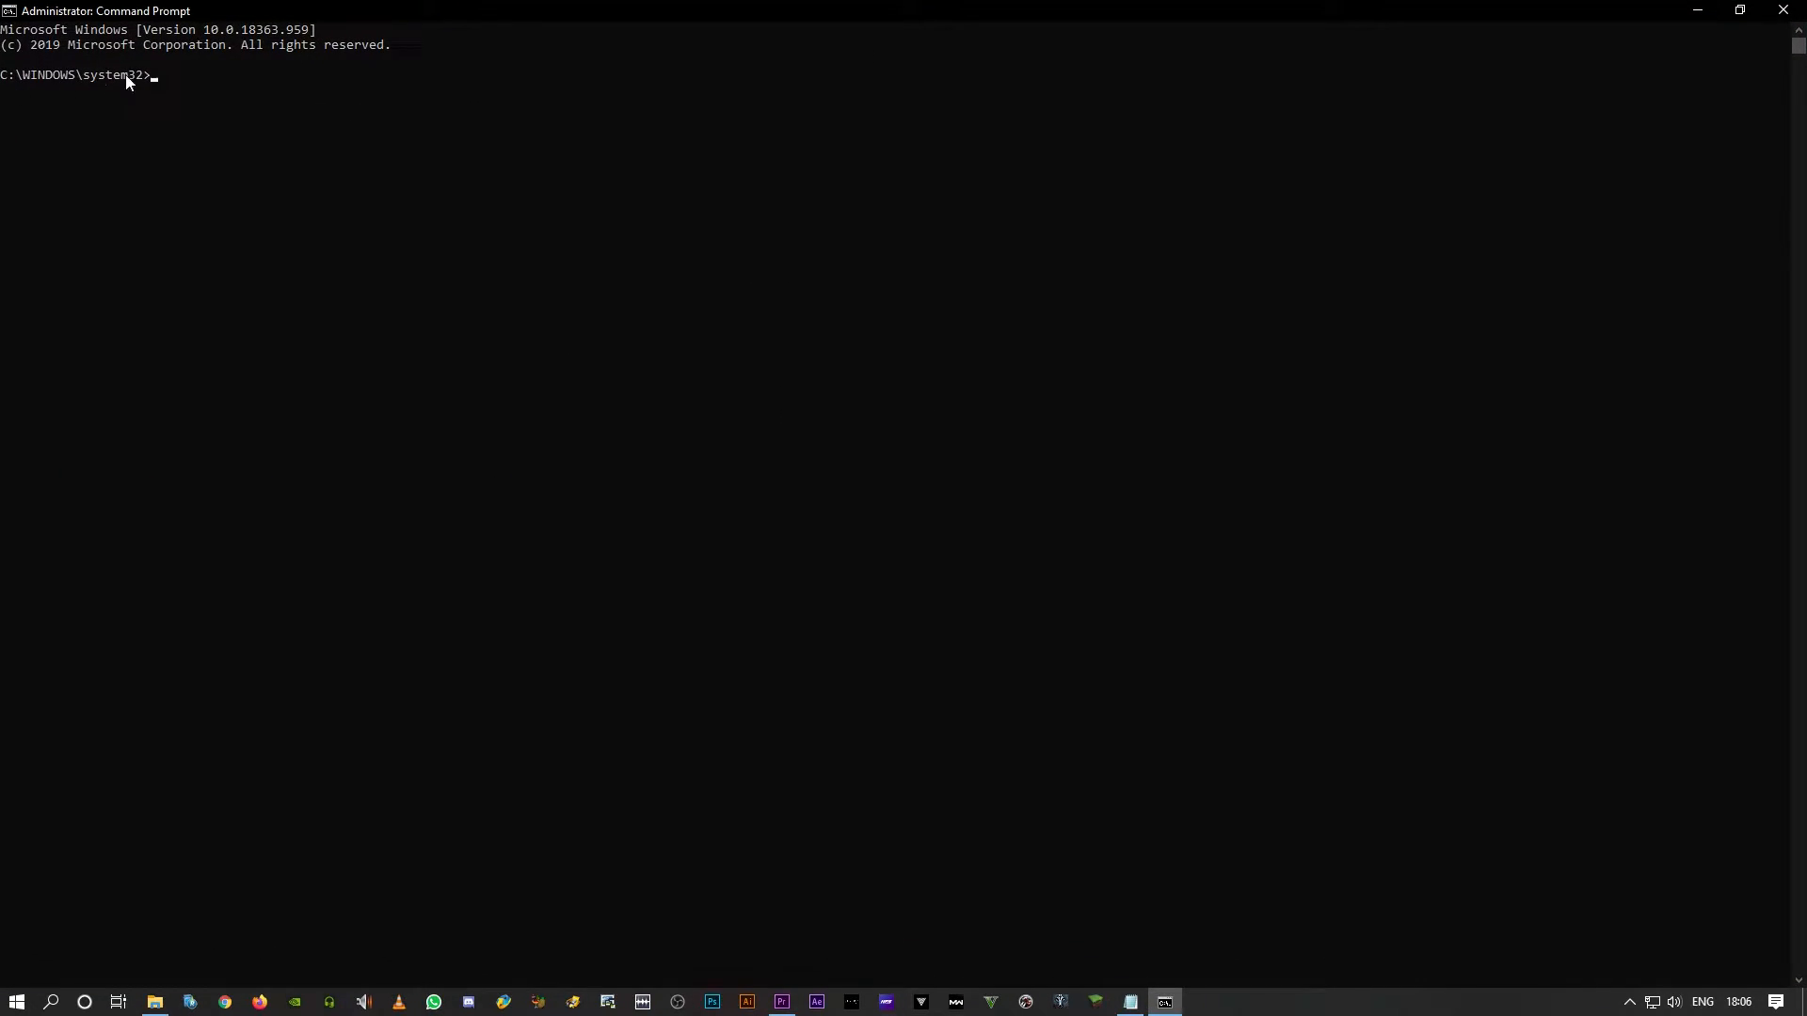
mouse_move(179, 98)
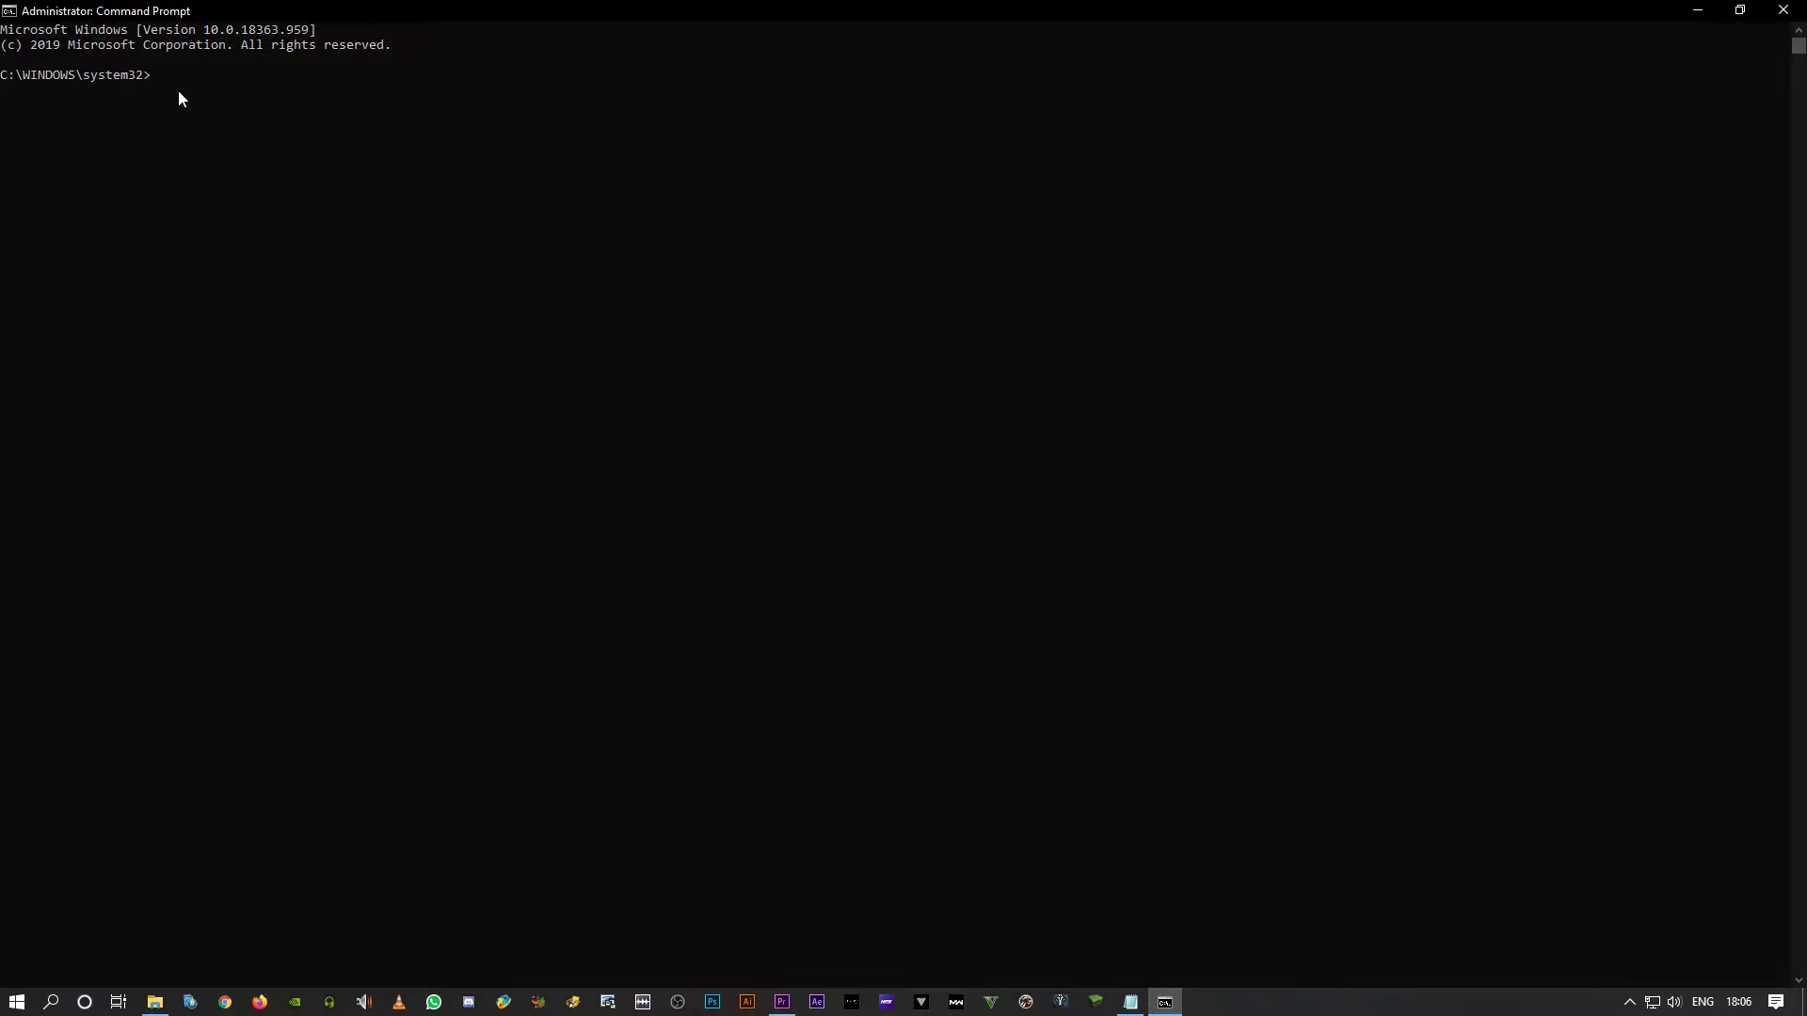
Enter 'netsh winsock reset' at the administrator command prompt.
type("netsh")
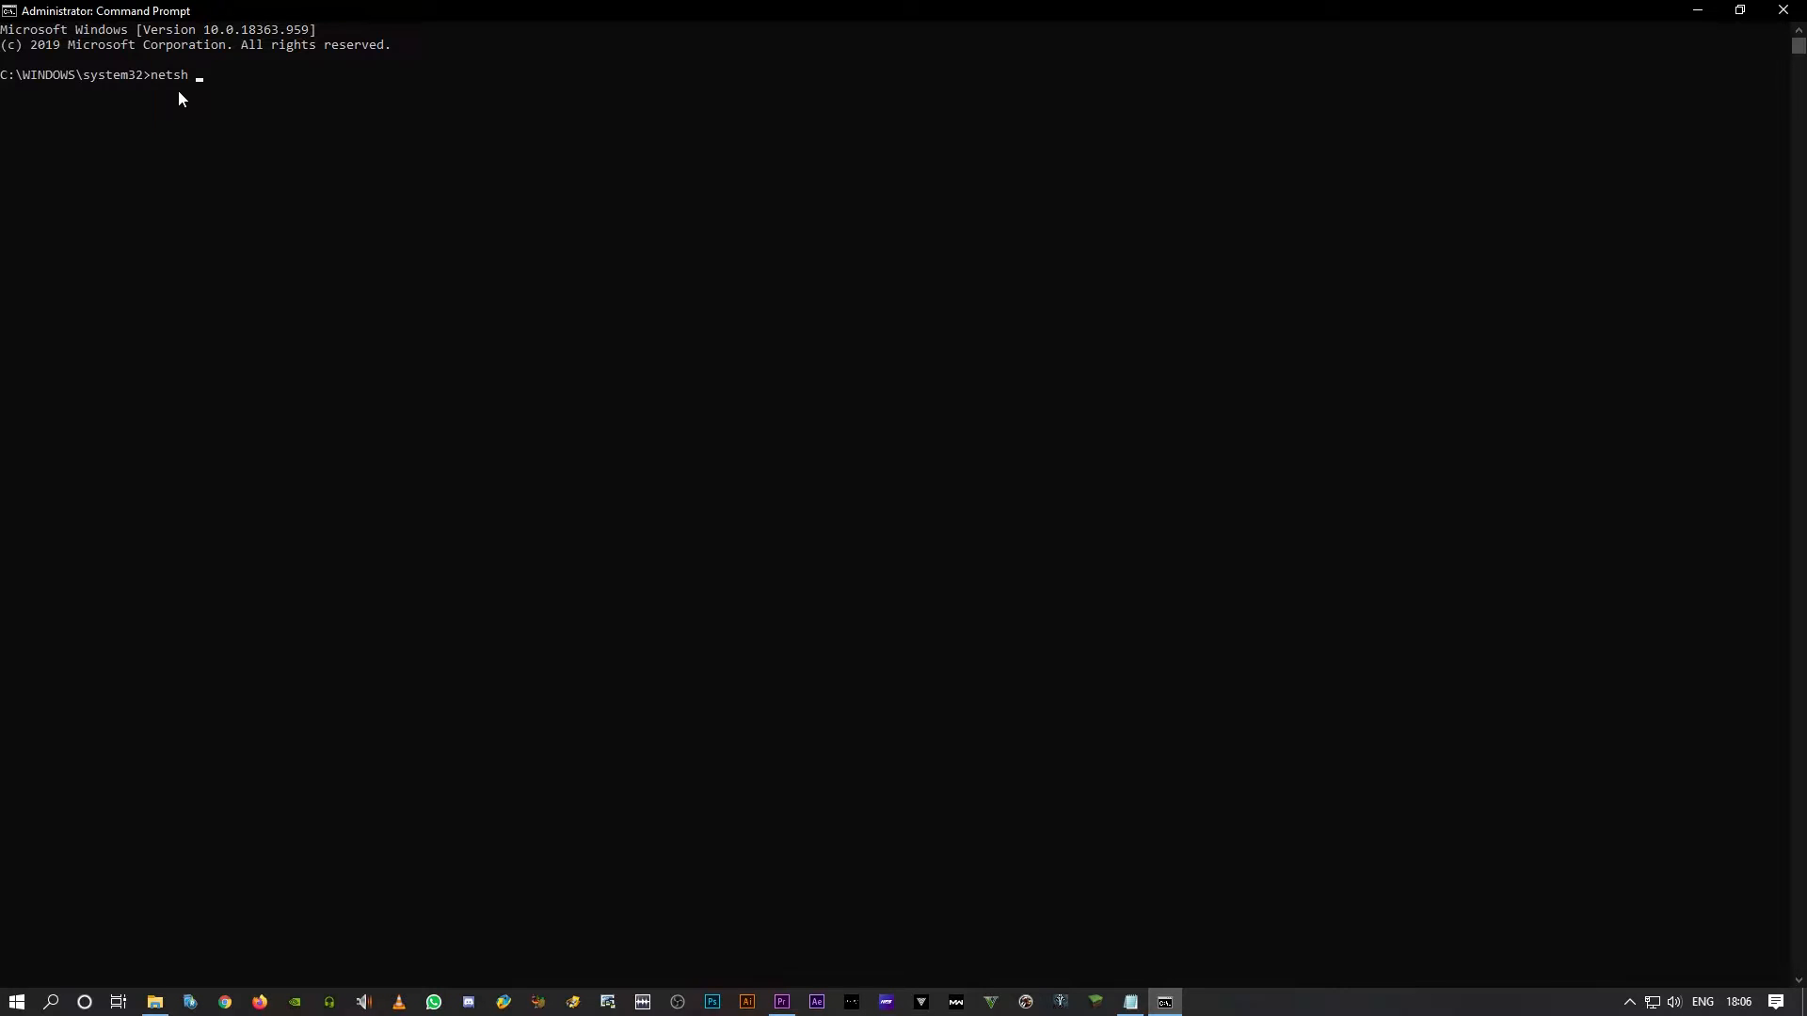
type("winsock")
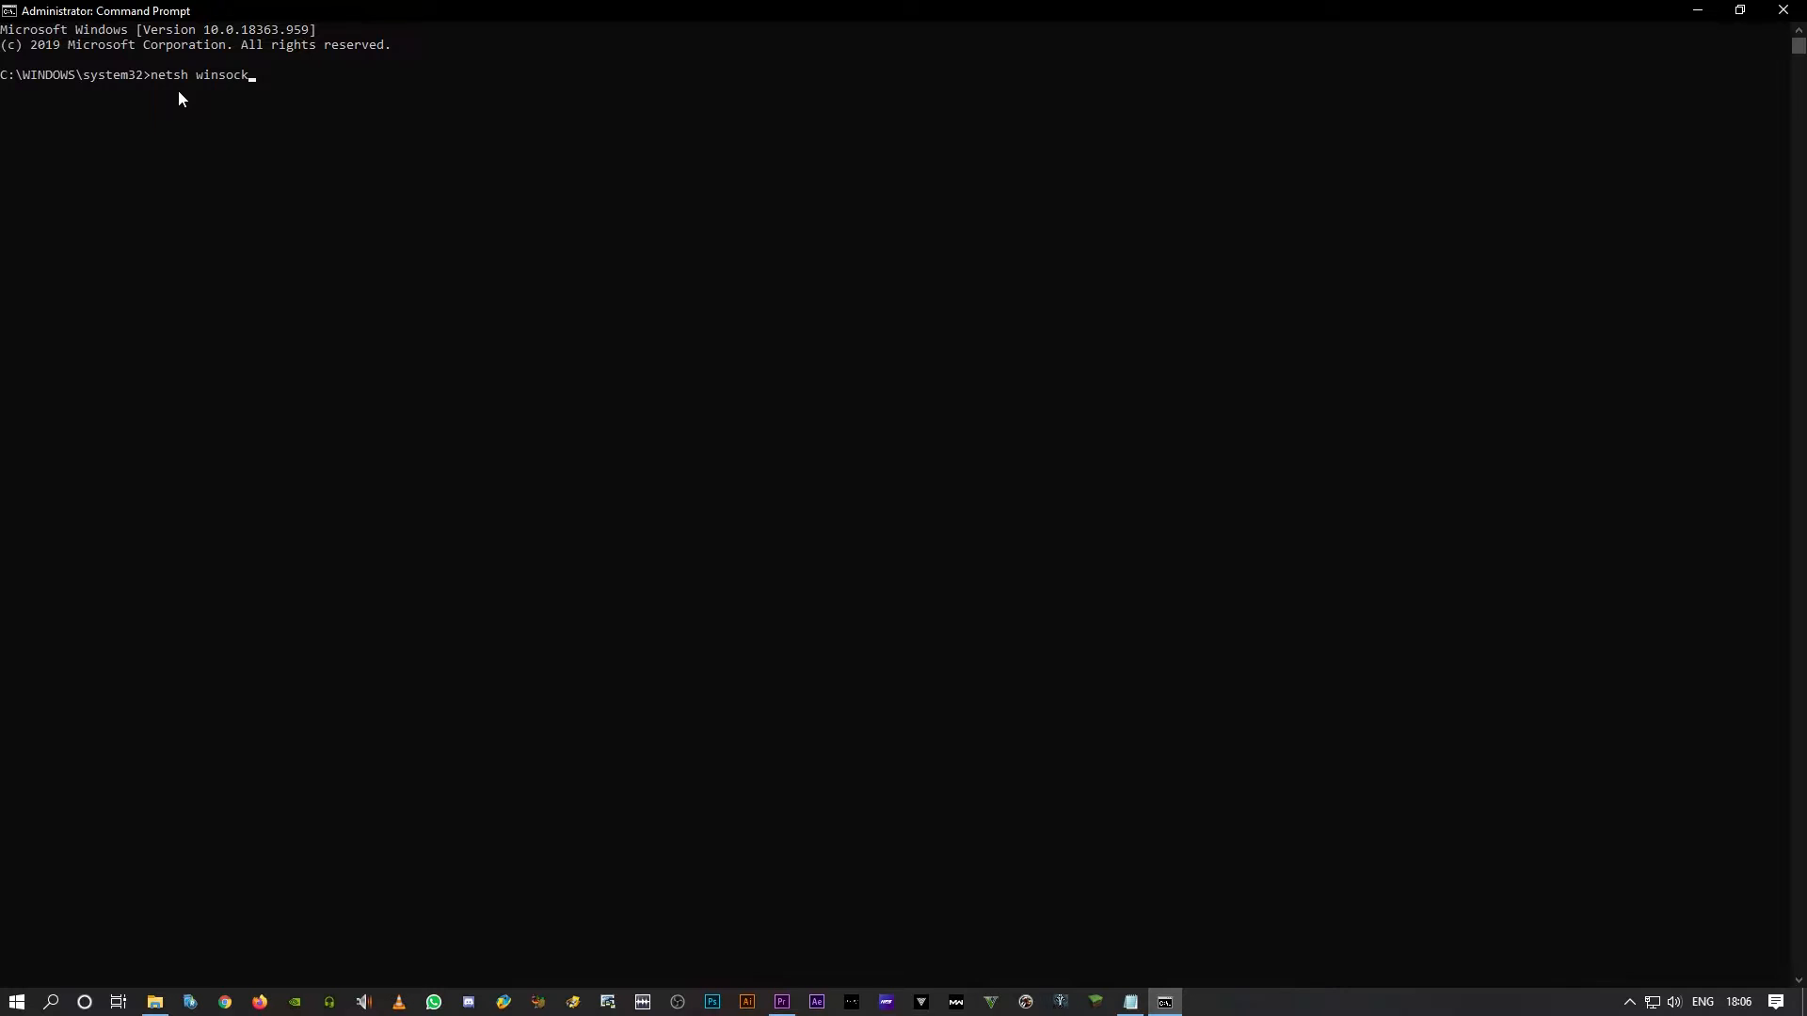
type("reset")
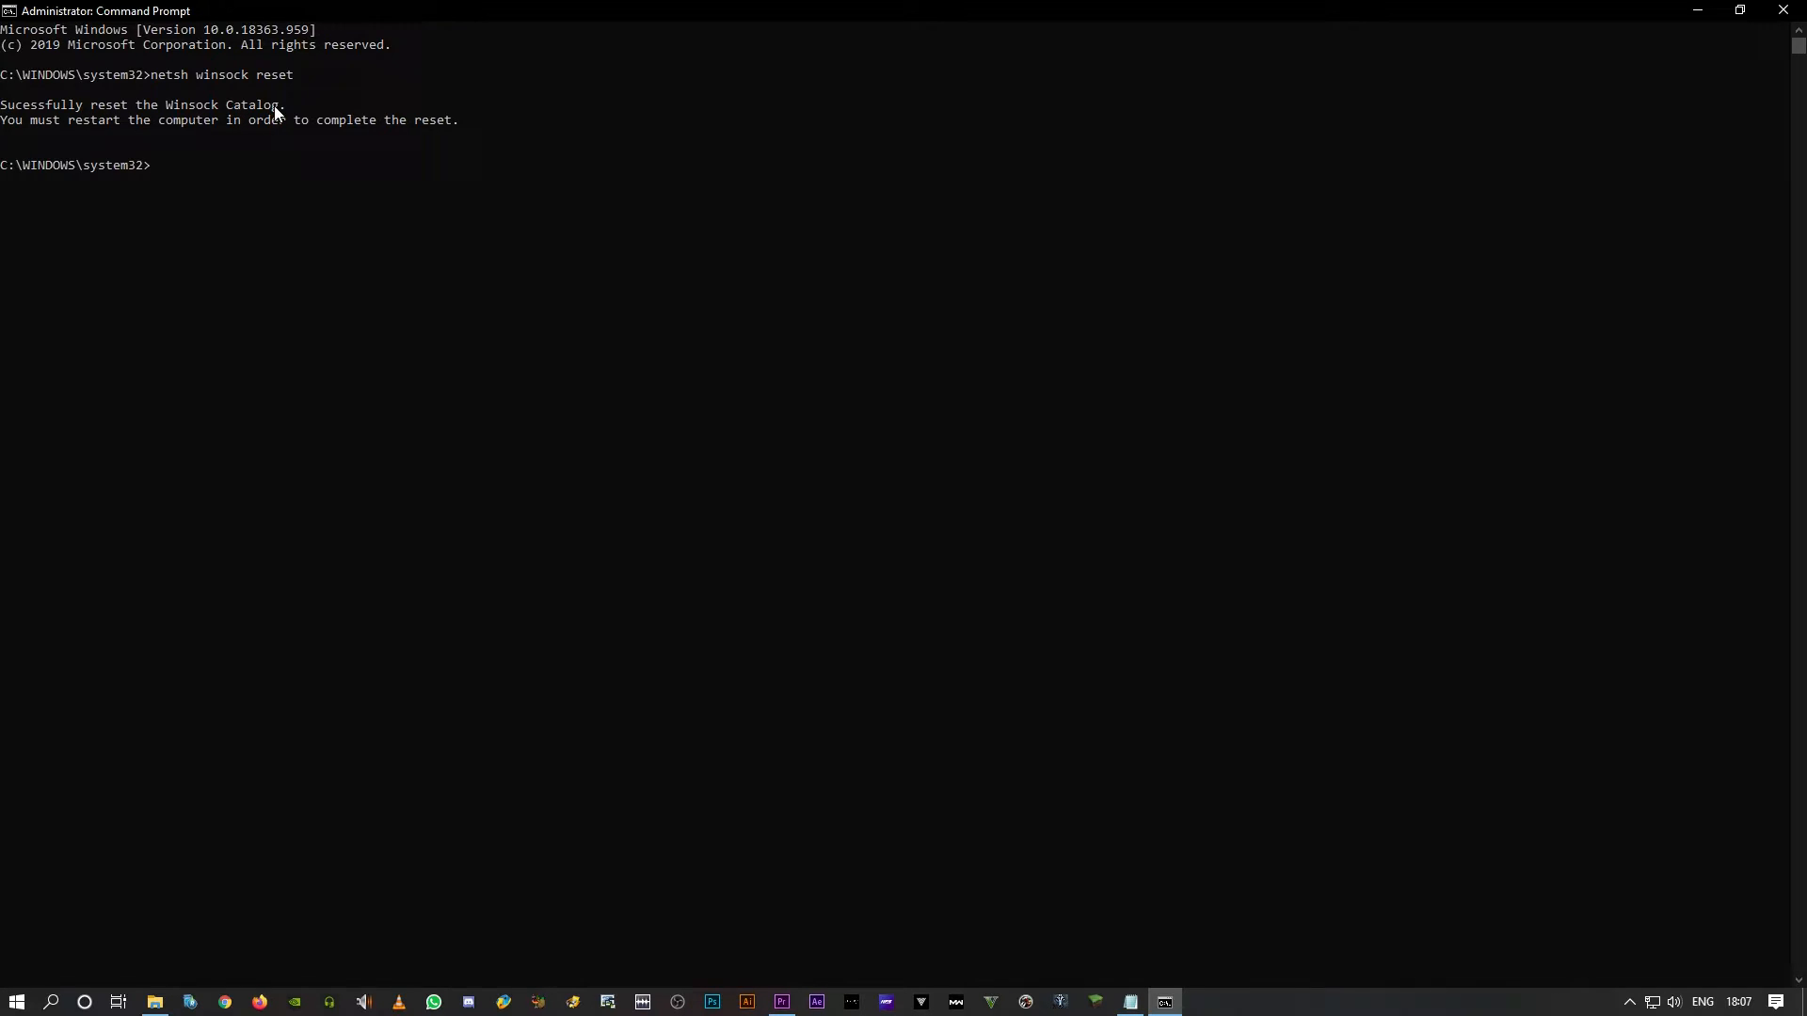
mouse_move(186, 109)
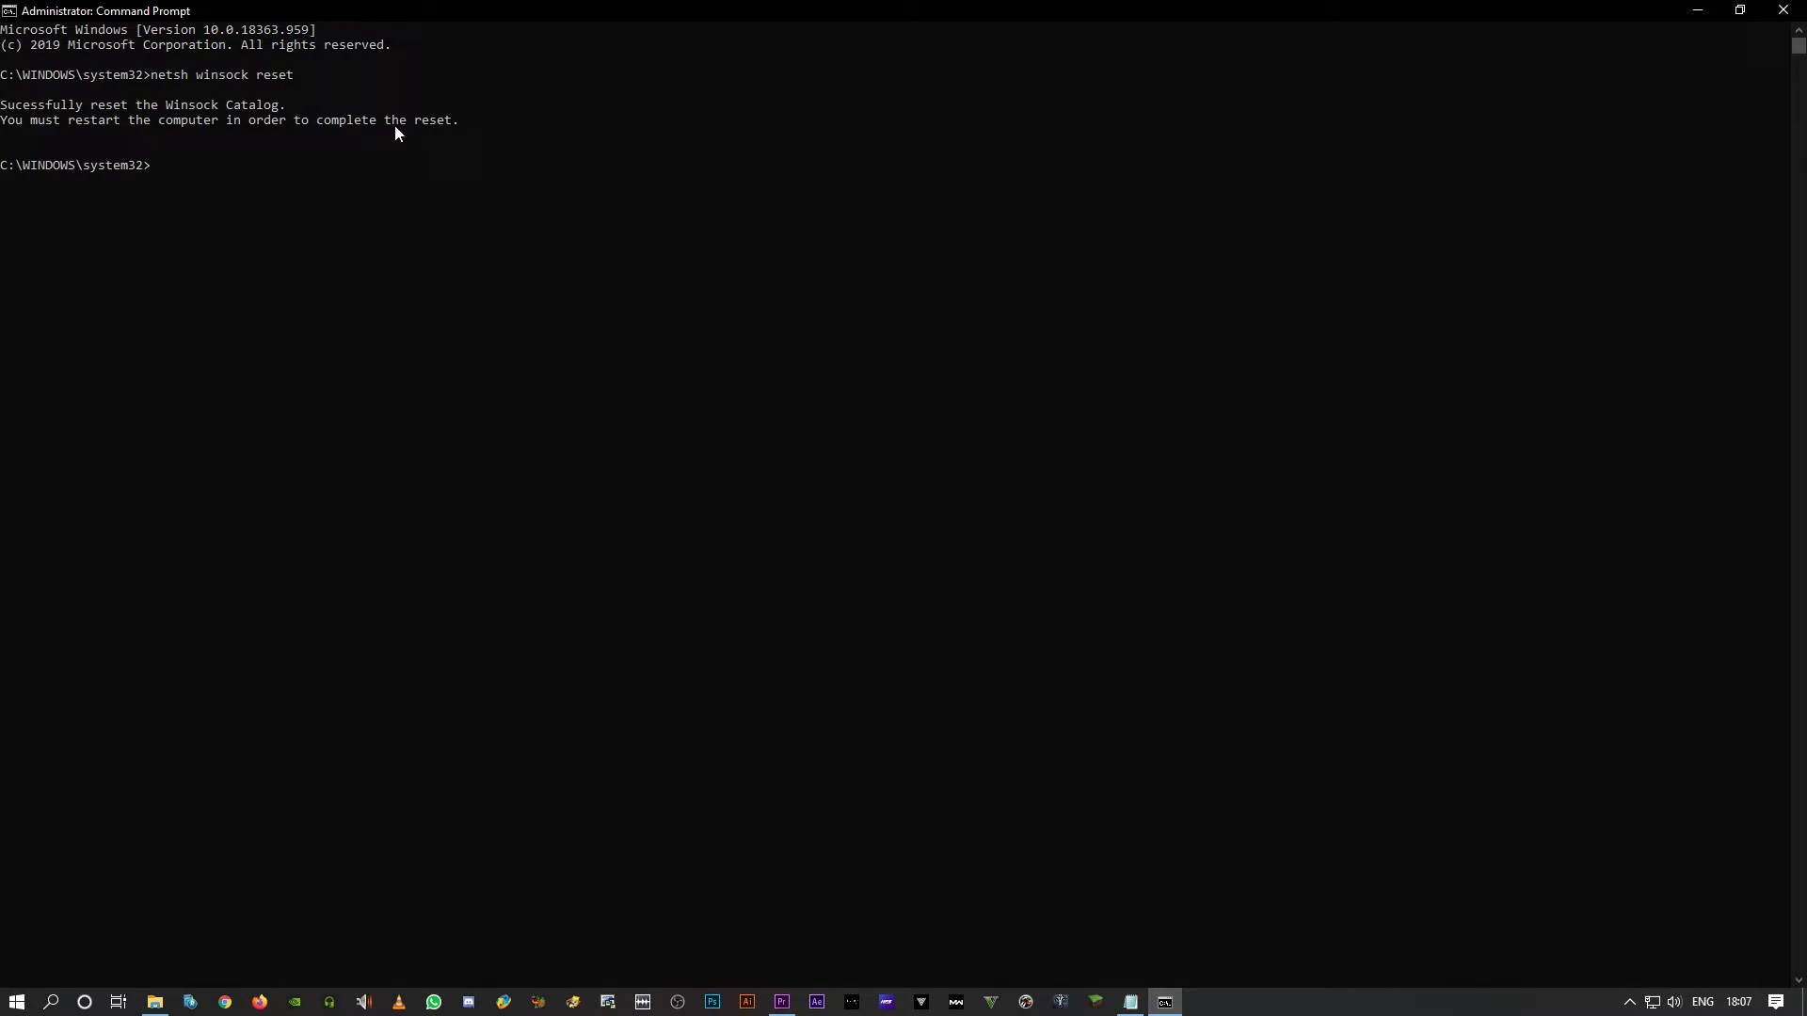
mouse_move(1784, 10)
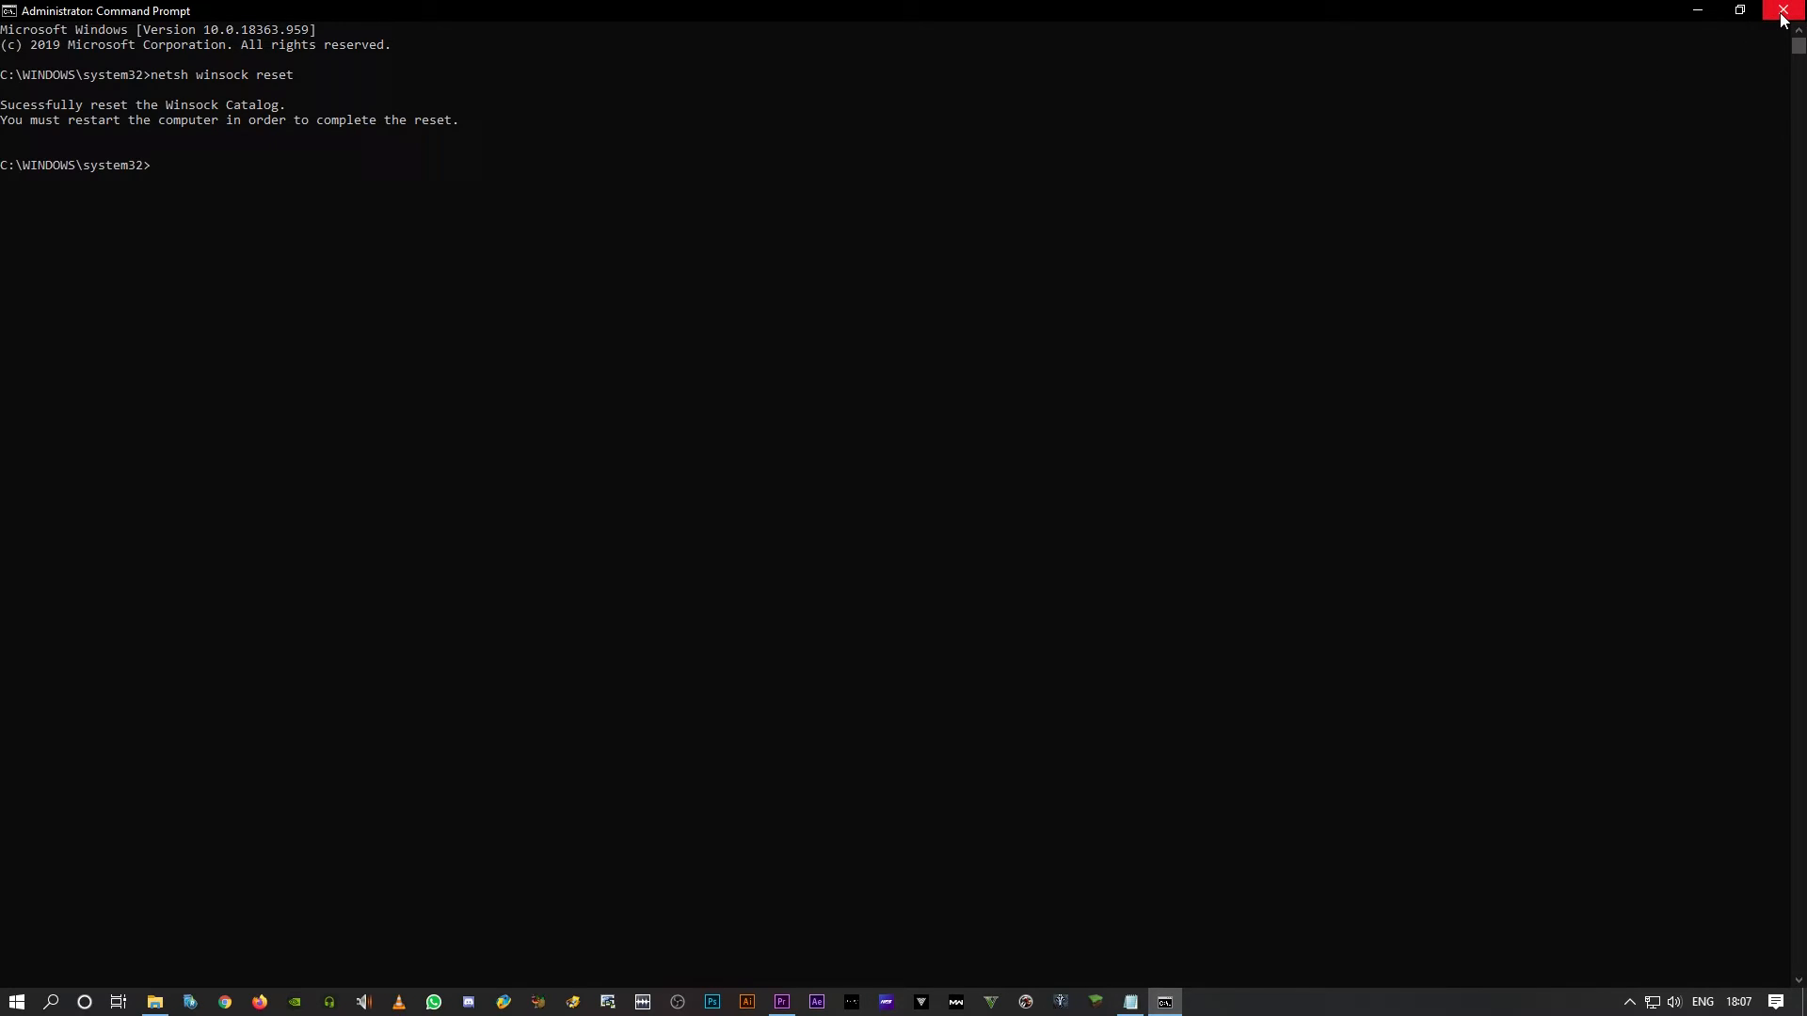
Close the administrator Command Prompt window from its title bar.
left_click(1784, 11)
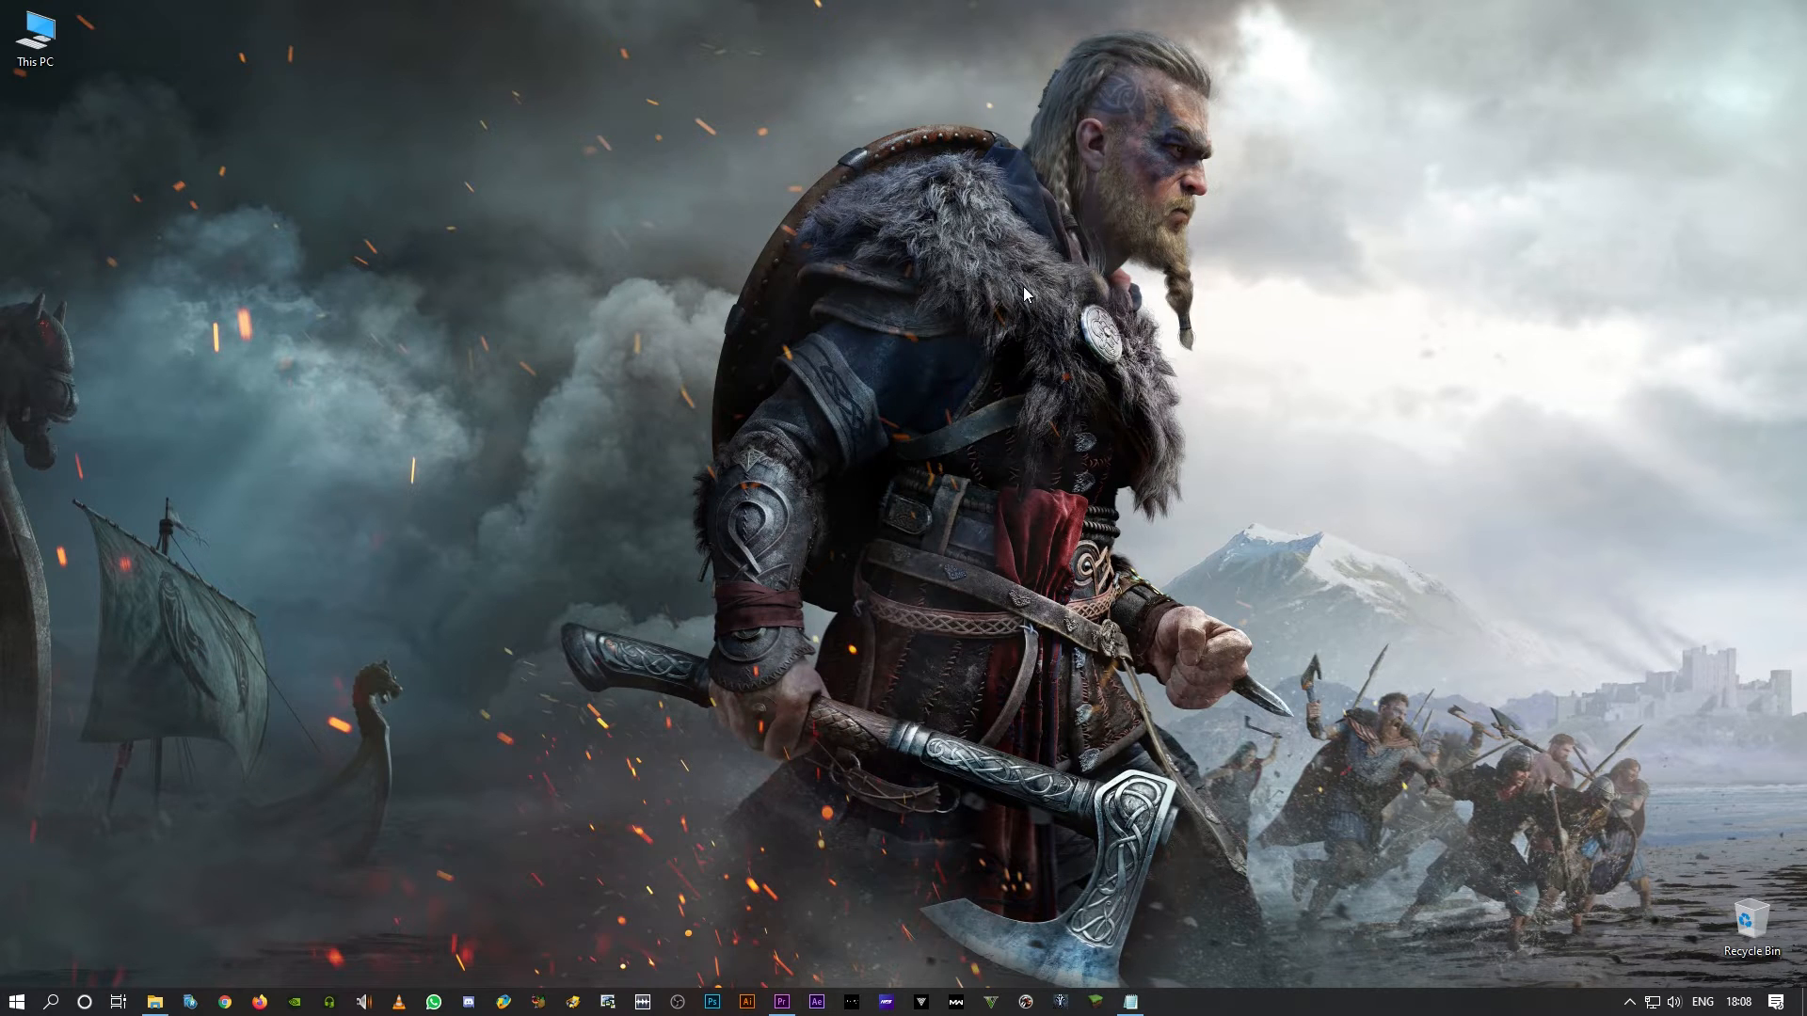
mouse_move(427, 314)
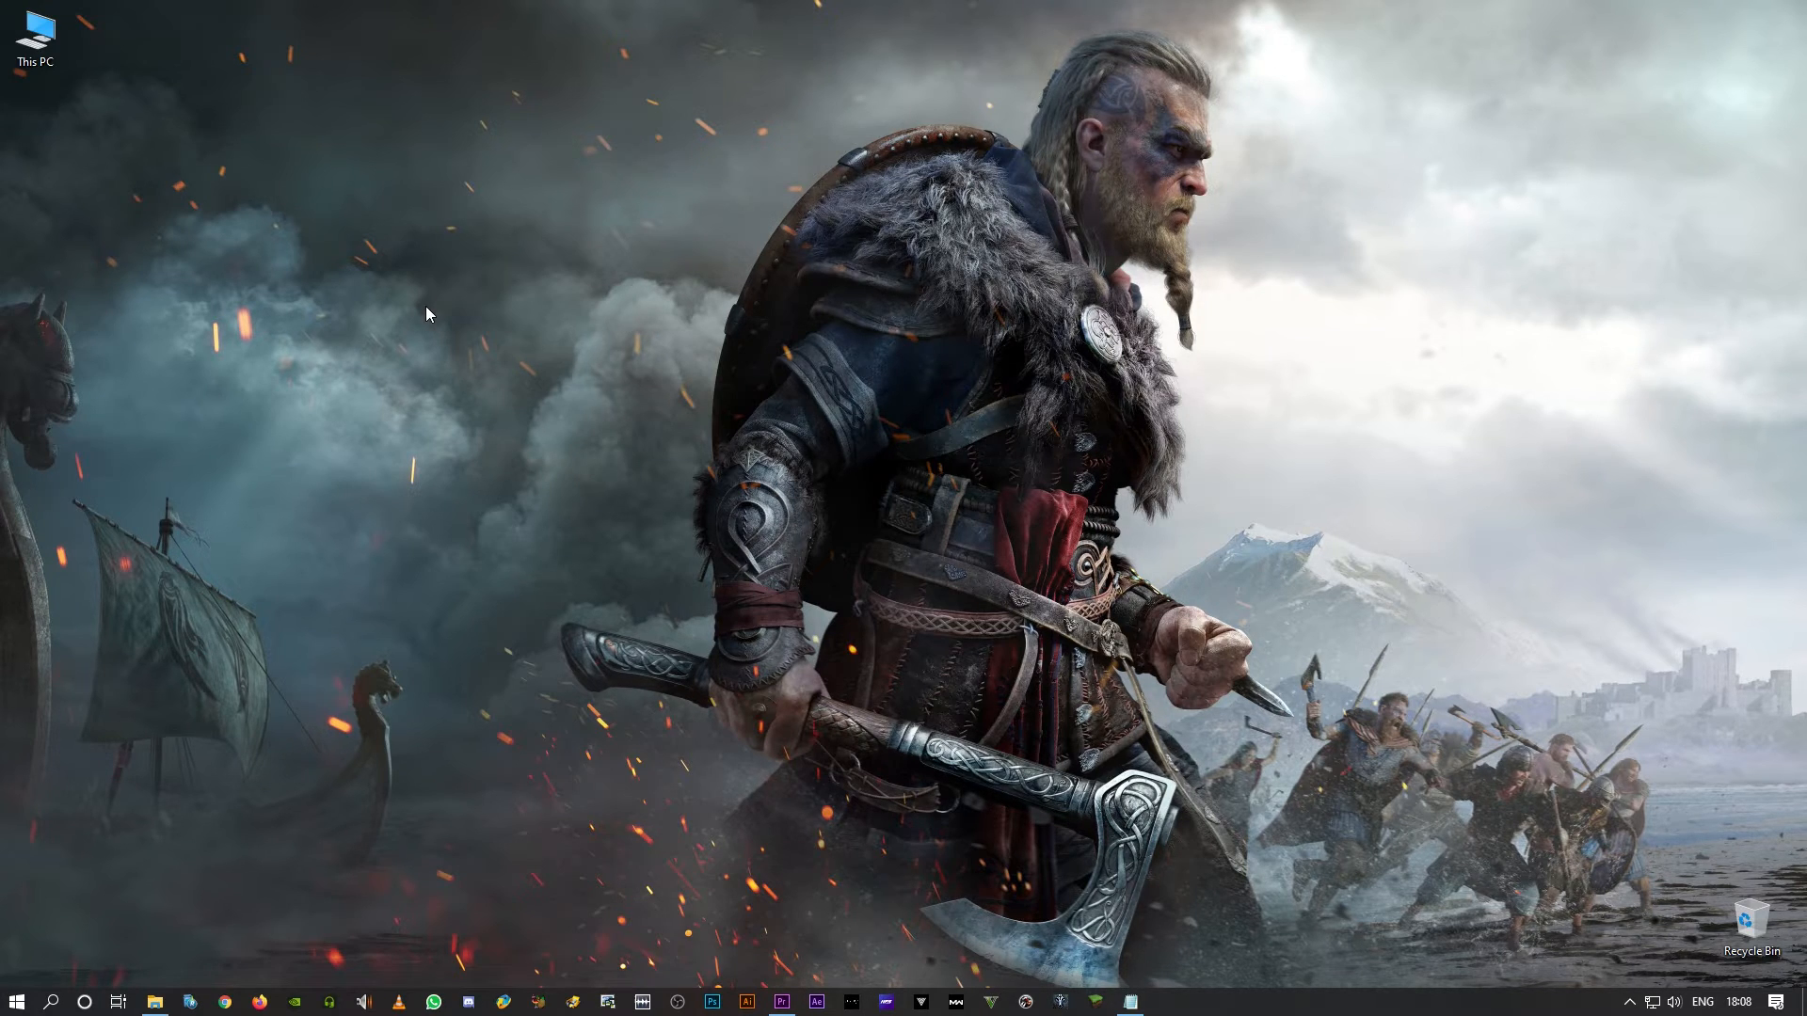
mouse_move(447, 303)
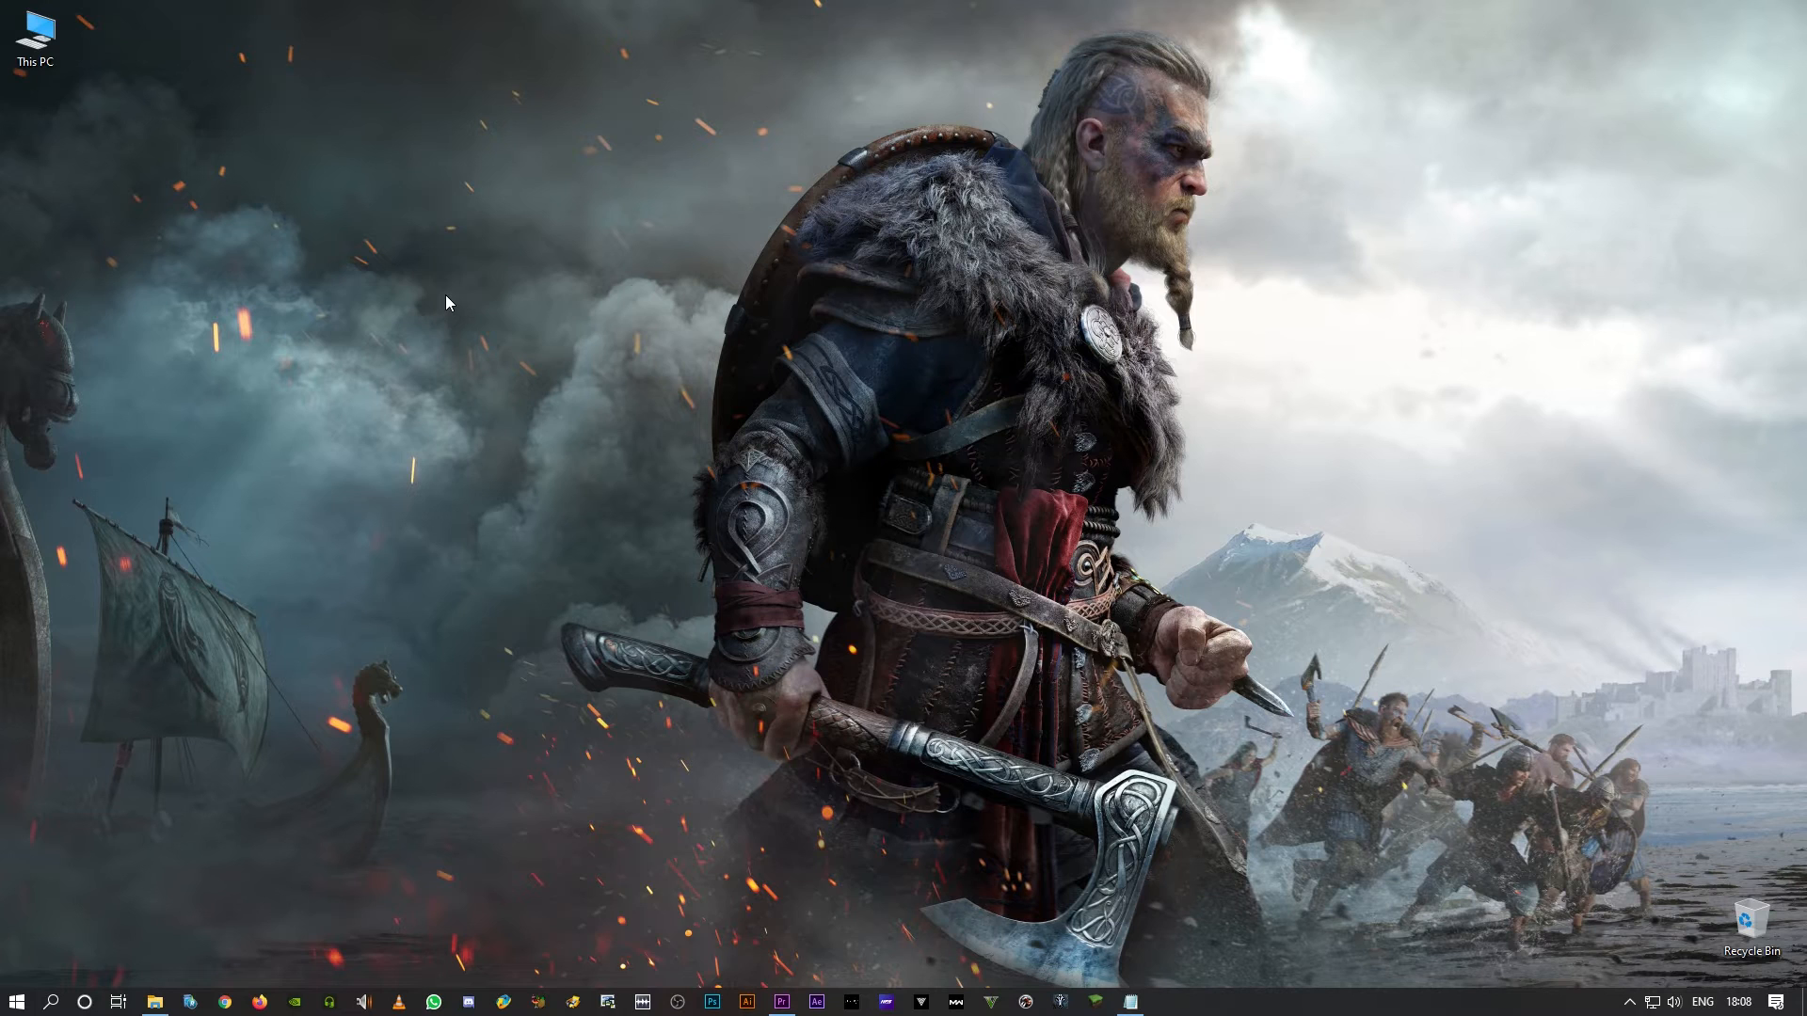